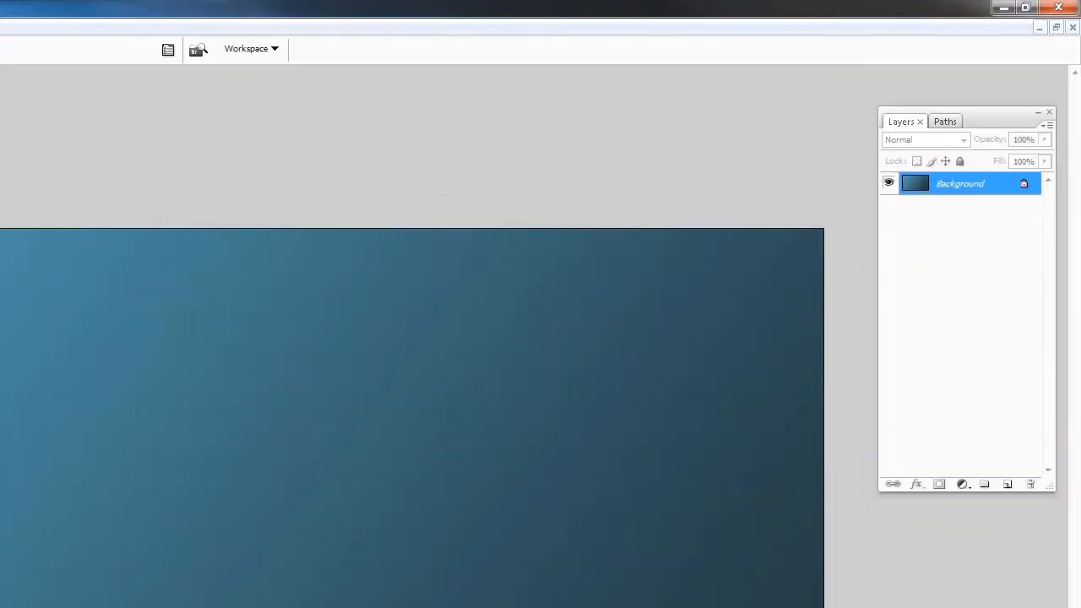
Add and rename a new layer, then choose a 3 px brush with 0% hardness
{"action": "left_click", "coordinate": [1008, 483]}
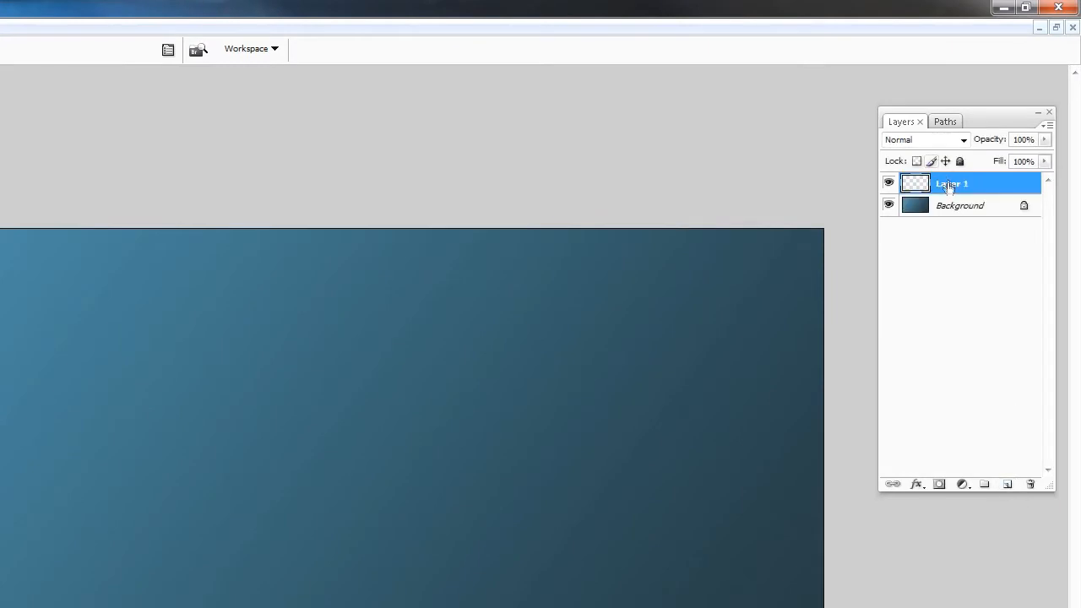
{"action": "double_click", "coordinate": [952, 183]}
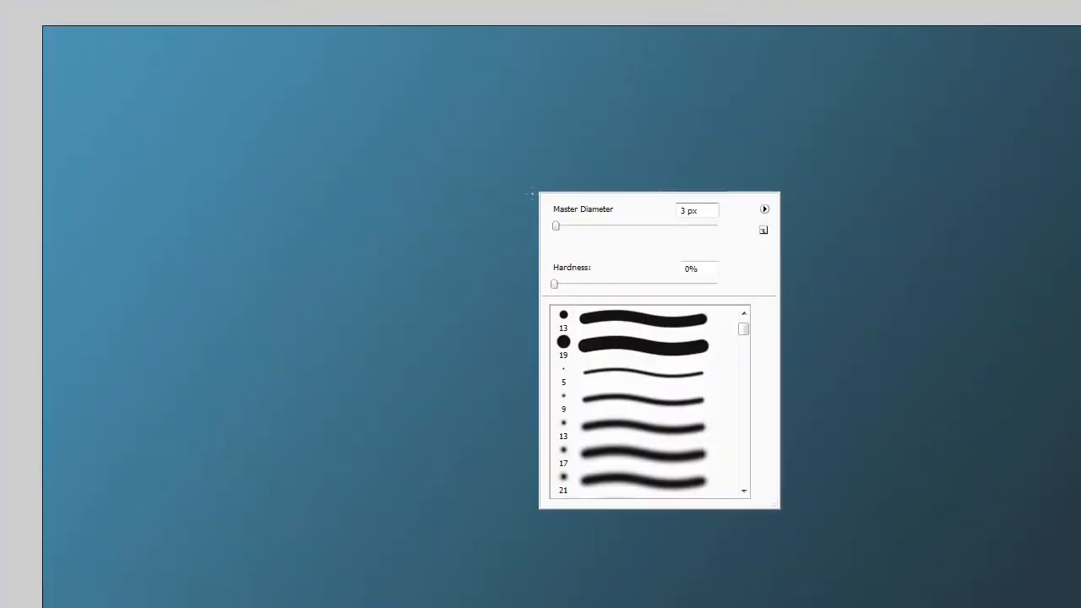
{"action": "left_click", "coordinate": [642, 427]}
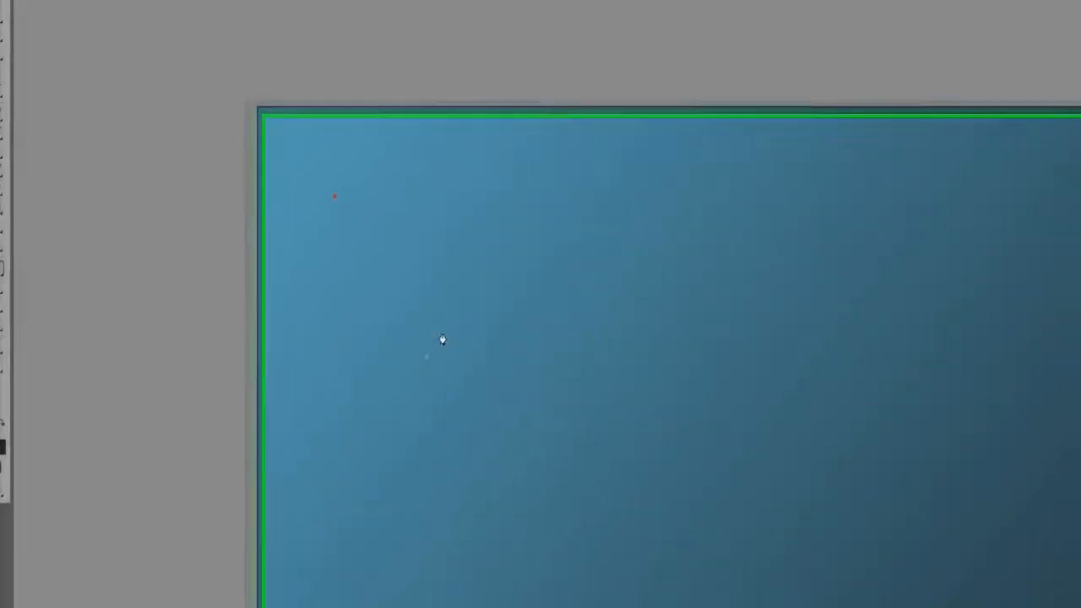
Draw a wavy multi-anchor path with a tall peak and a loop across the canvas
{"action": "right_click", "coordinate": [441, 339]}
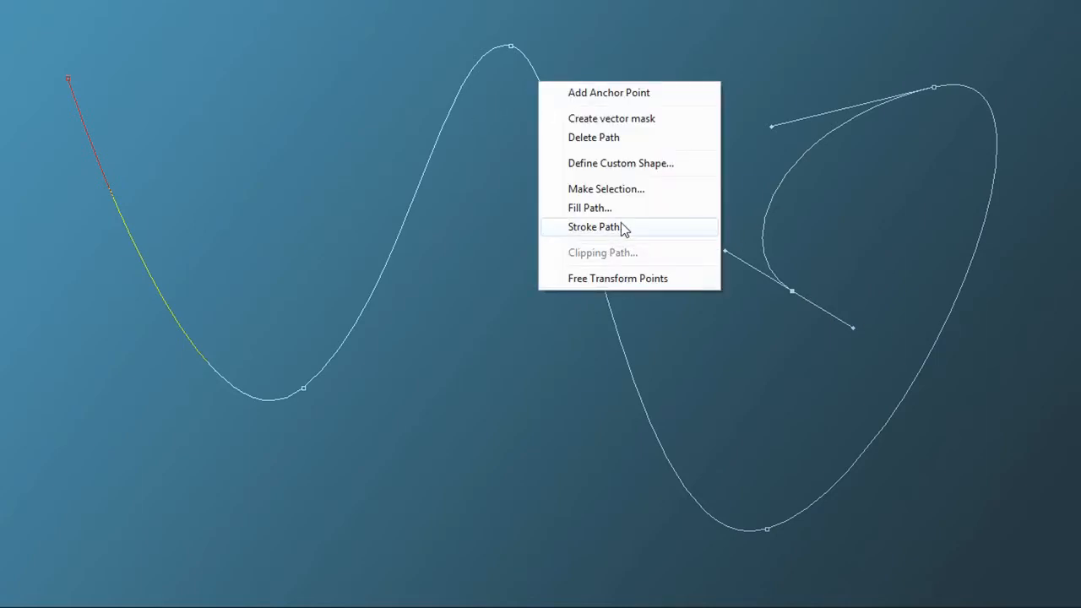
Stroke the path with Brush and Simulate Pressure for a tapering white line
{"action": "left_click", "coordinate": [594, 226]}
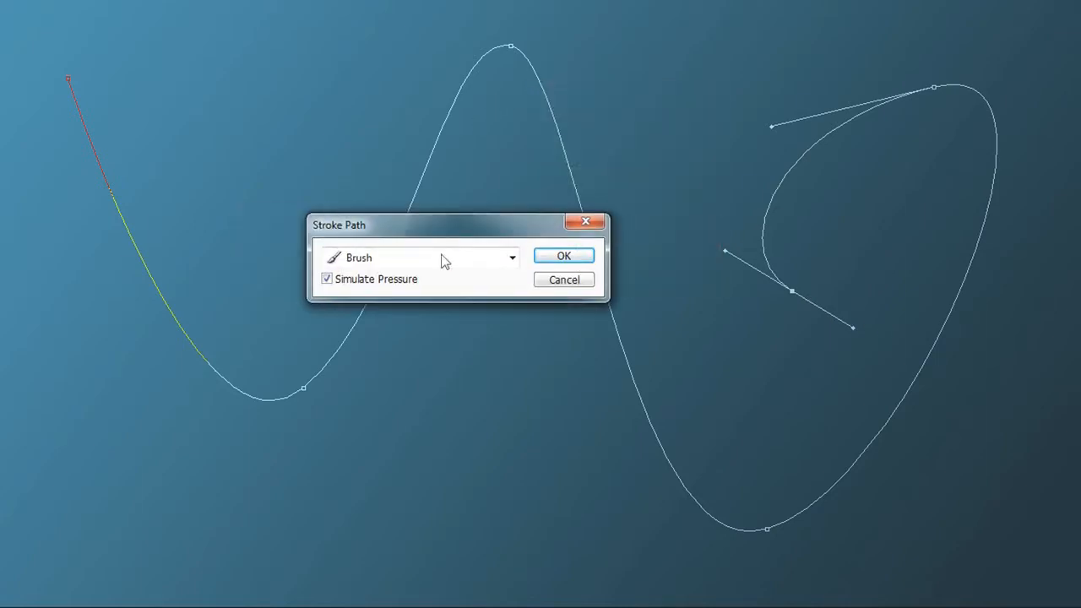
{"action": "left_click", "coordinate": [564, 256]}
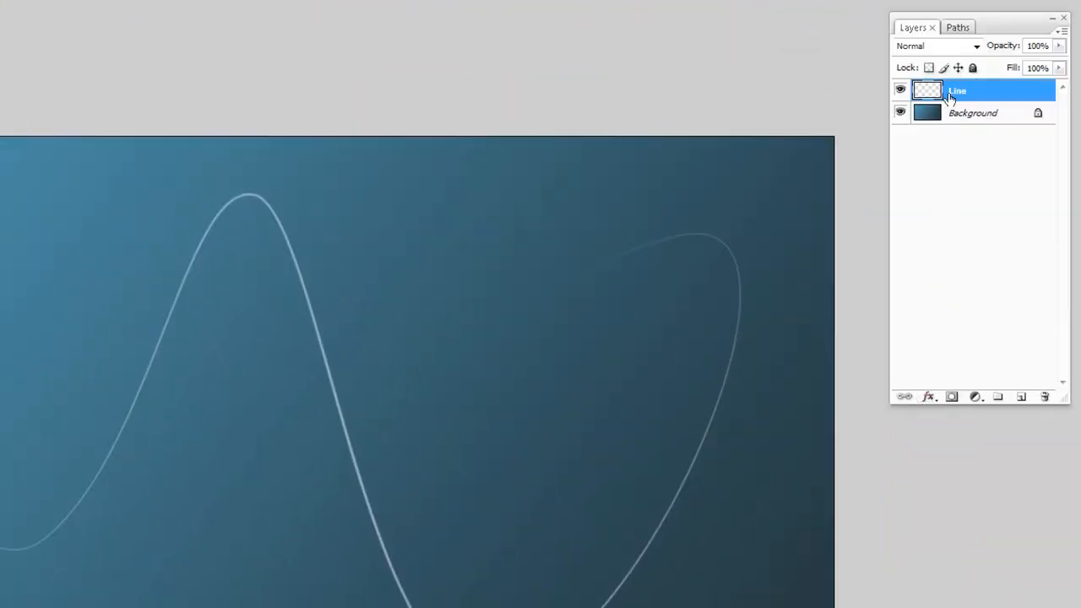
Add an Outer Glow effect to the Line layer from the fx menu
{"action": "left_click", "coordinate": [928, 396]}
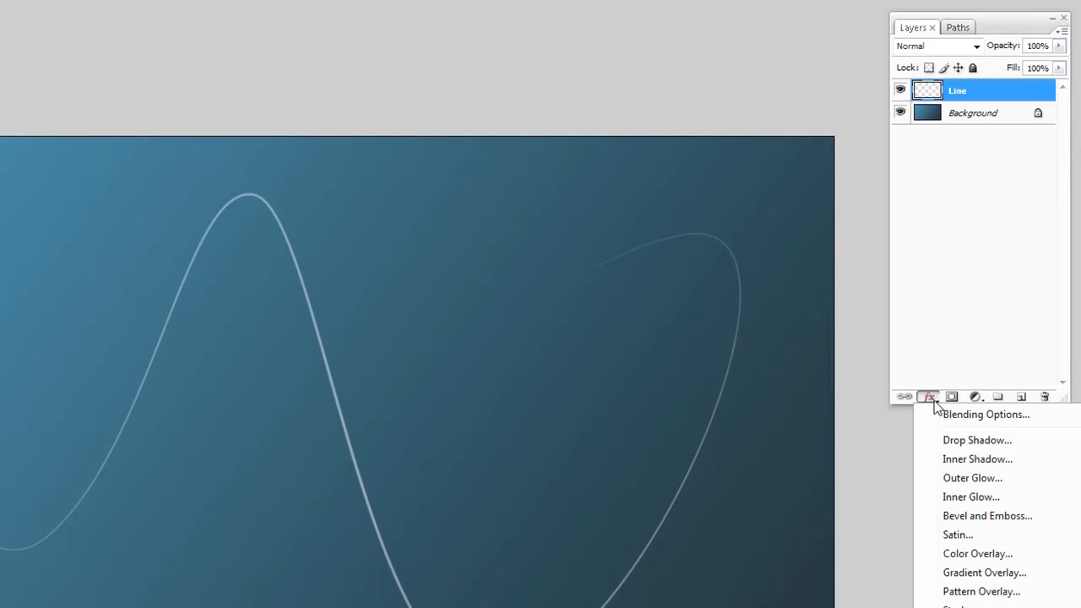
{"action": "mouse_move", "coordinate": [1011, 484]}
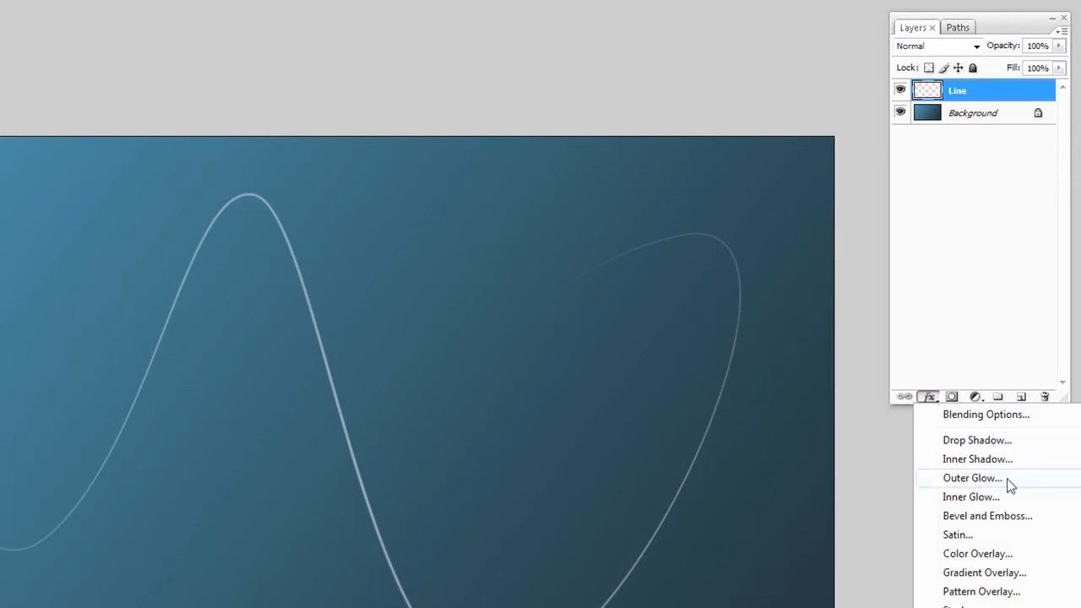
{"action": "left_click", "coordinate": [972, 477]}
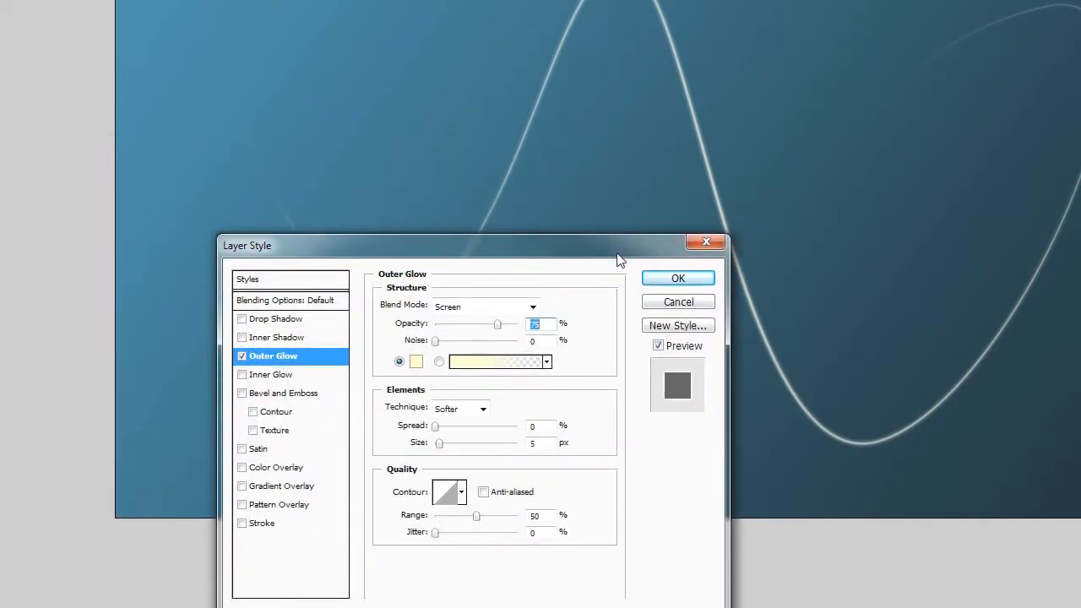
Give the outer glow Normal blending, white colour, 86% opacity, 10 px size, 70% range
{"action": "left_click_drag", "start_coordinate": [465, 245], "coordinate": [545, 280]}
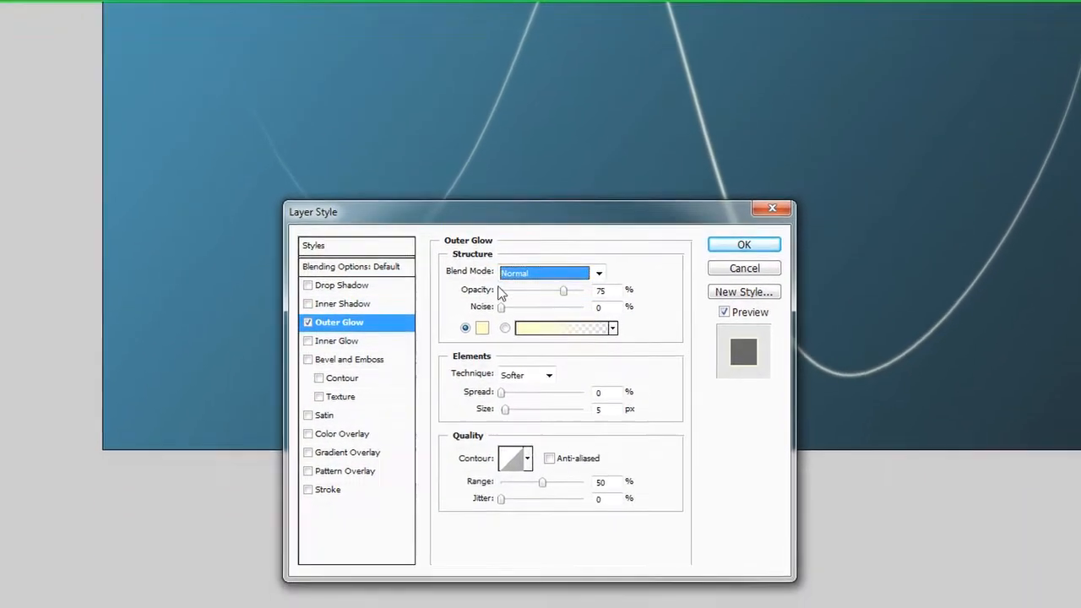
{"action": "left_click", "coordinate": [561, 328]}
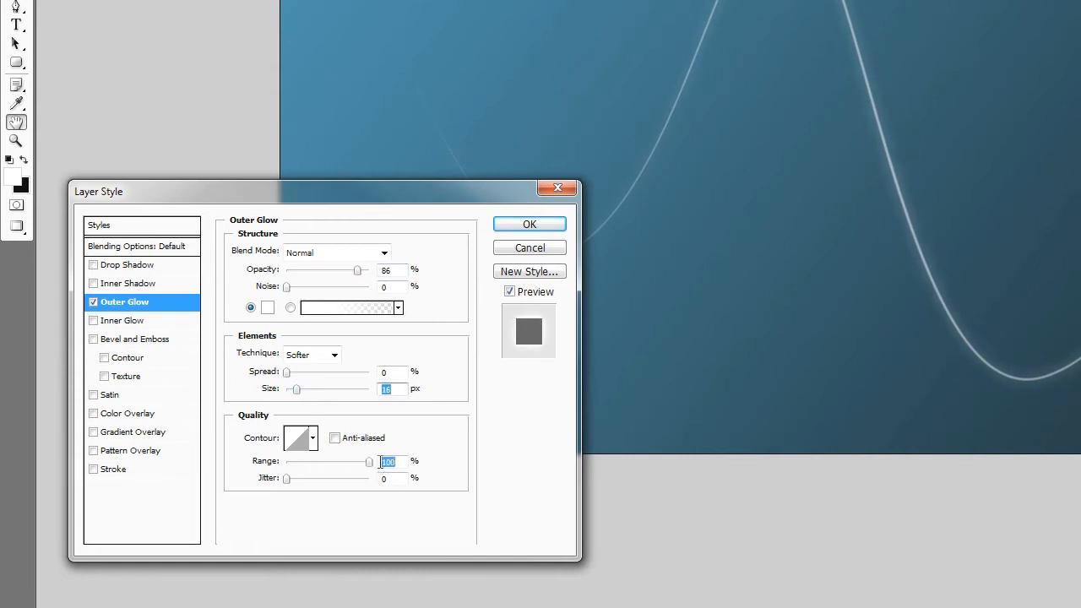
{"action": "left_click_drag", "start_coordinate": [369, 462], "coordinate": [345, 462]}
{"action": "type", "text": "10"}
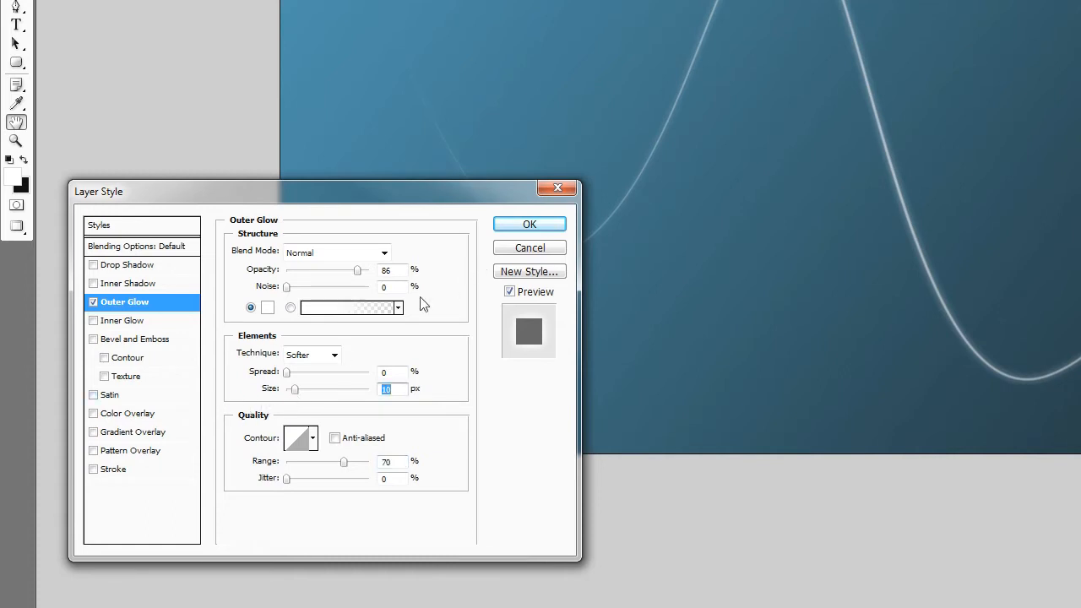
{"action": "mouse_move", "coordinate": [393, 463]}
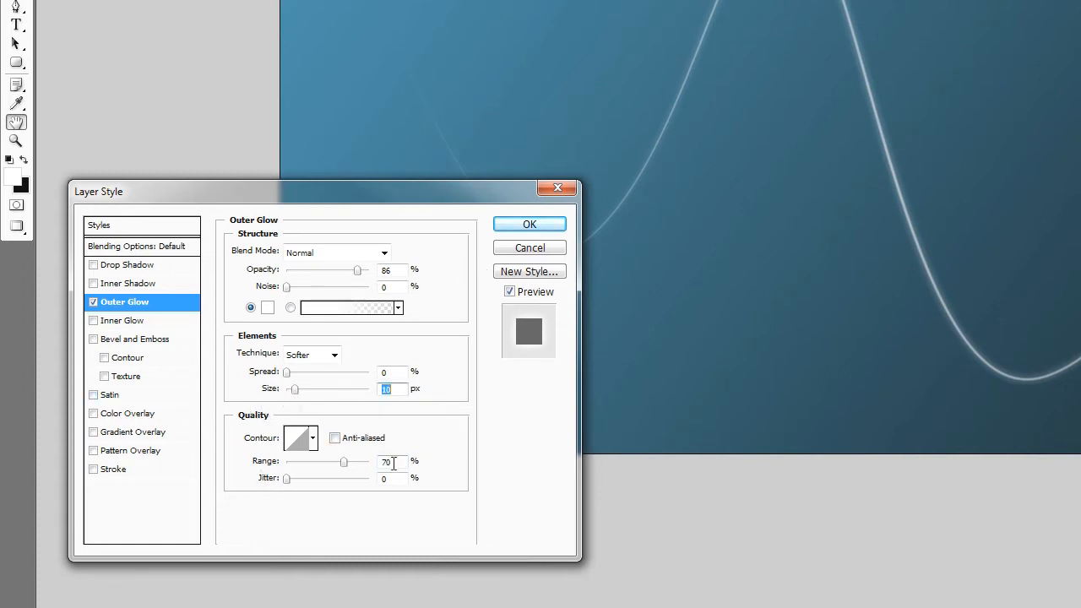
{"action": "mouse_move", "coordinate": [438, 291]}
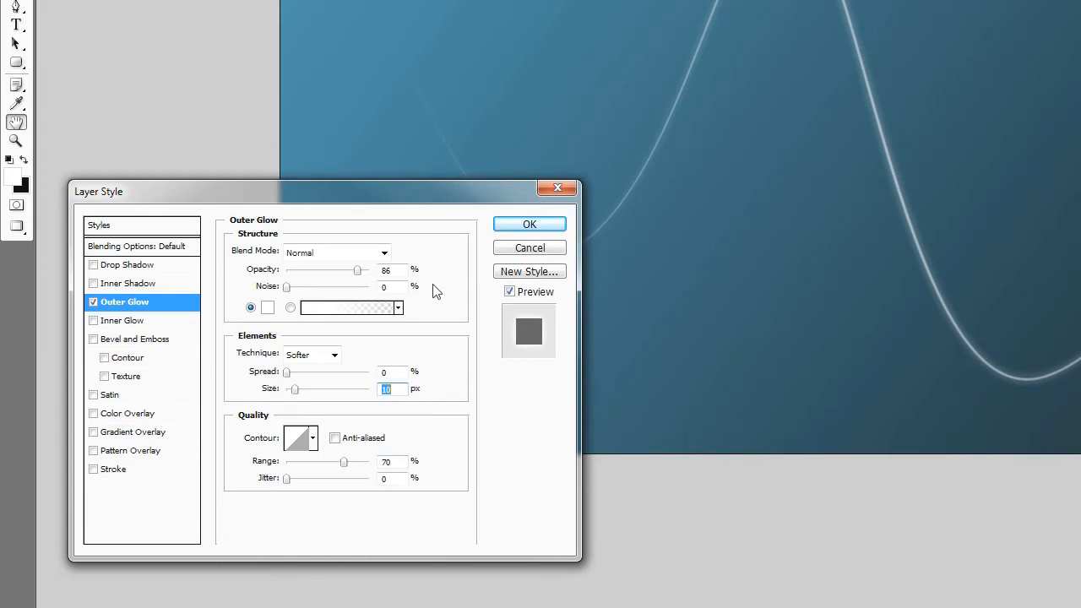
{"action": "left_click", "coordinate": [529, 224]}
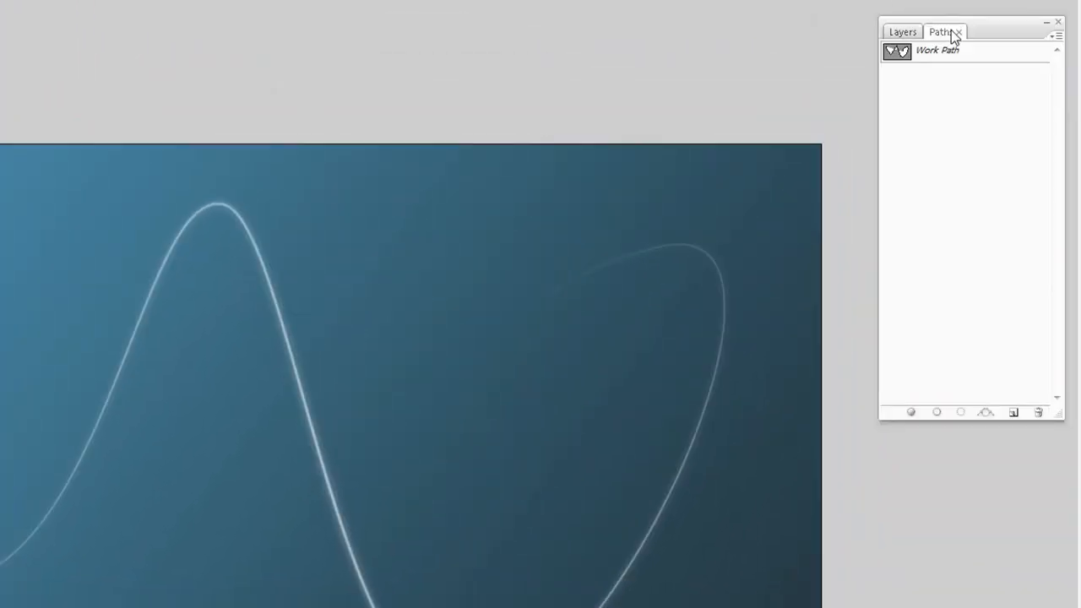
Reselect the Work Path and place offset copies of the curve beside the original
{"action": "left_click", "coordinate": [937, 50]}
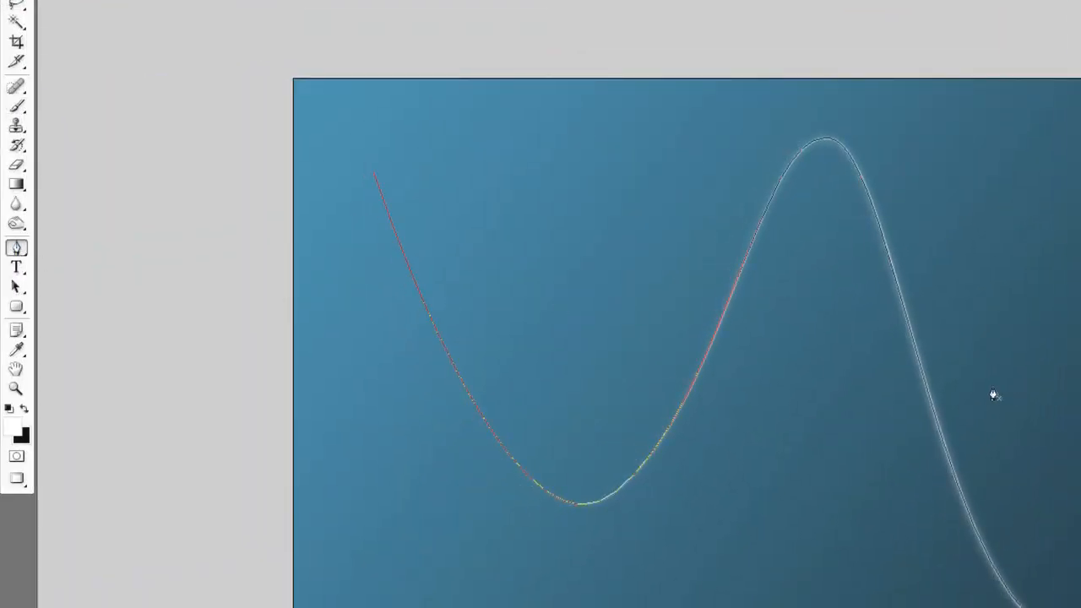
{"action": "right_click", "coordinate": [574, 241]}
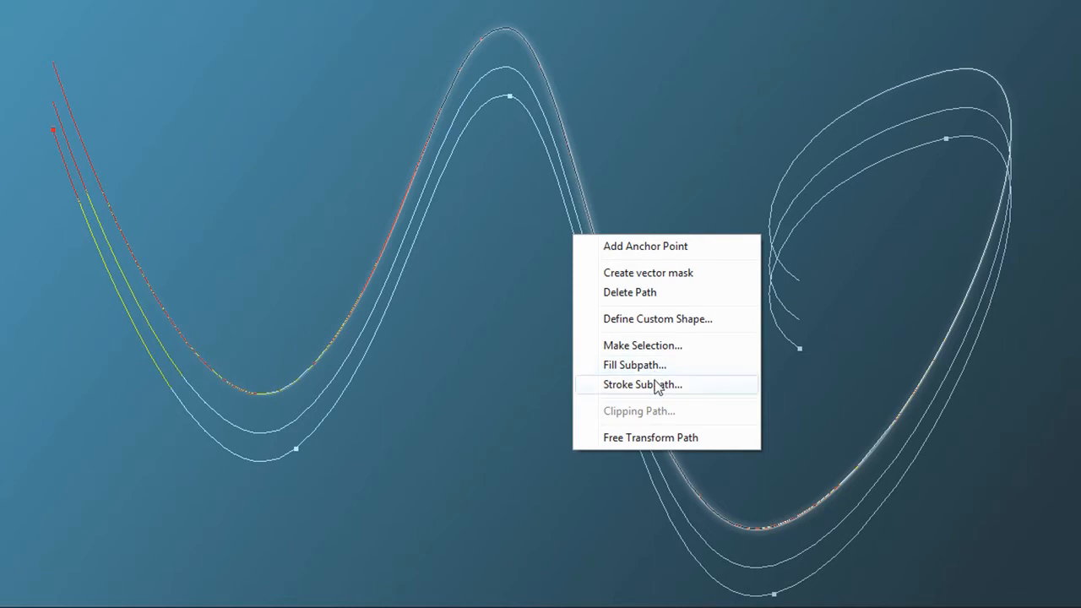
{"action": "mouse_move", "coordinate": [659, 393]}
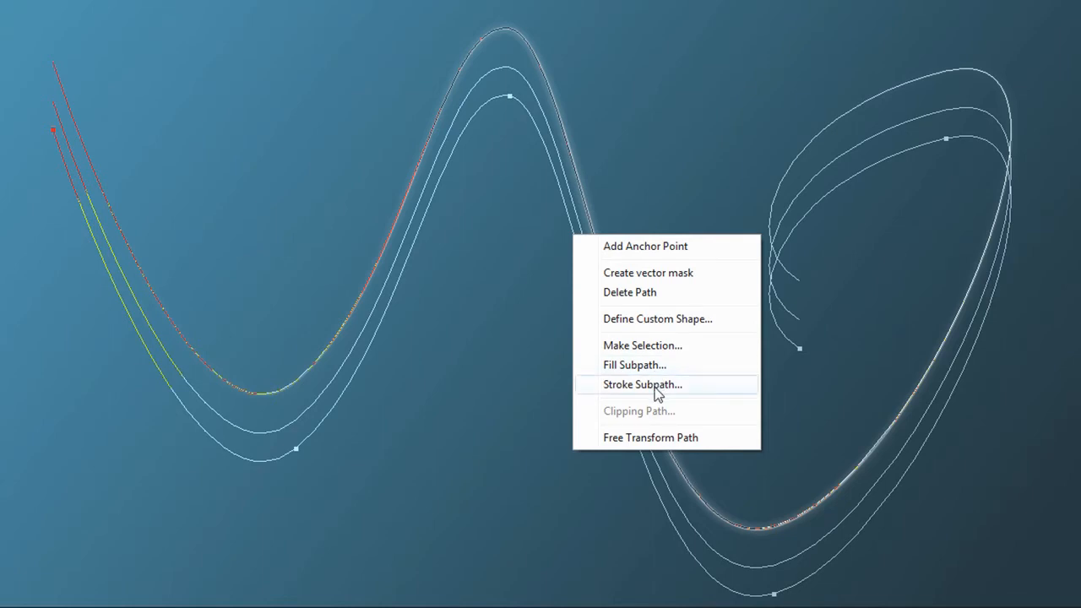
Stroke the copied subpath with Brush and Simulate Pressure as a parallel glowing line
{"action": "left_click", "coordinate": [642, 384]}
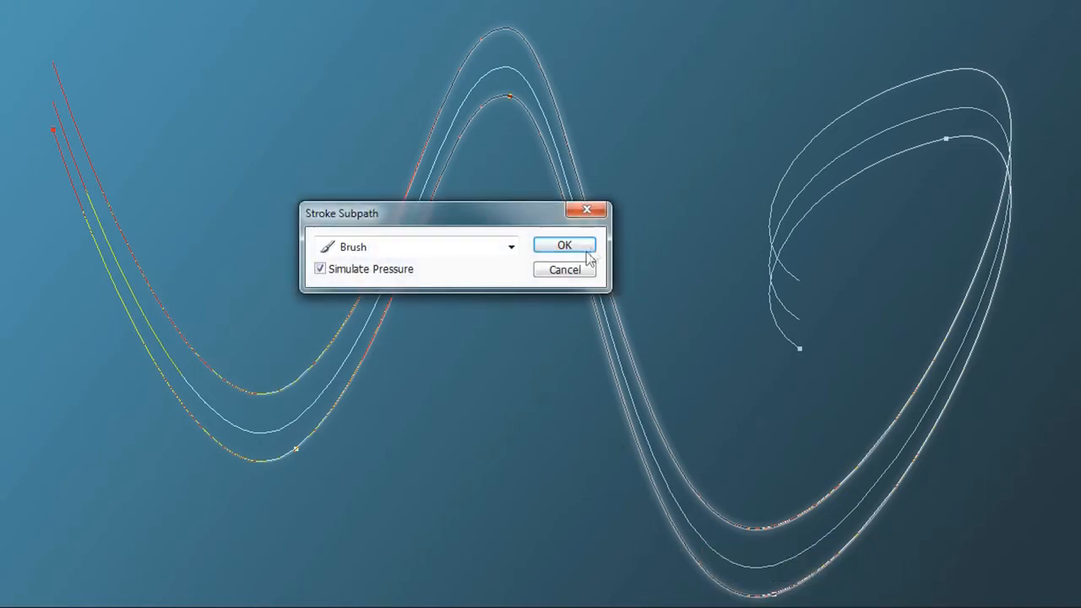
{"action": "left_click", "coordinate": [564, 245]}
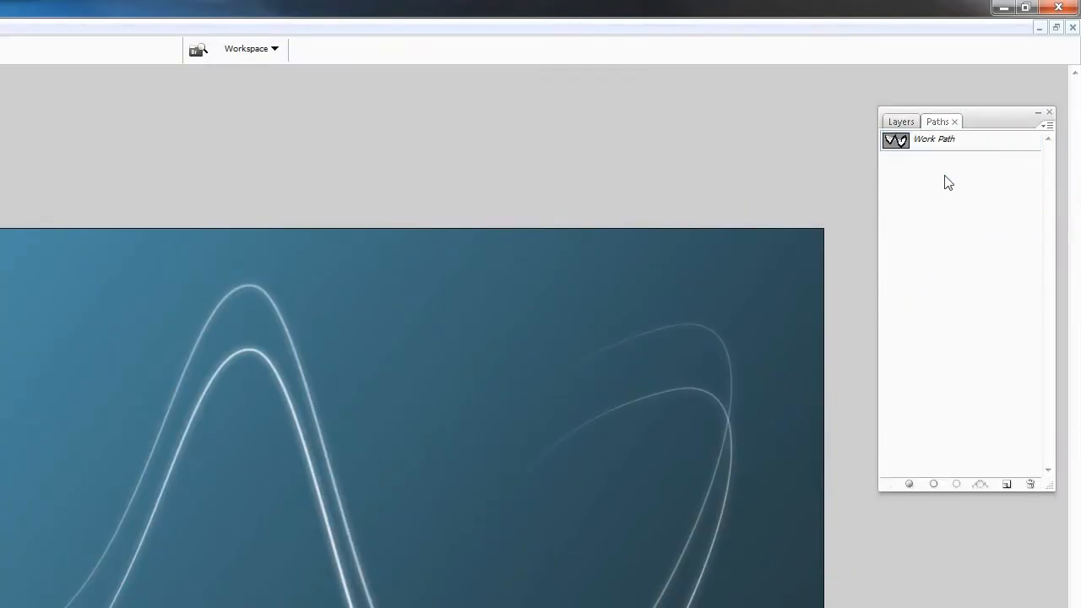
Duplicate the glowing Line layer in the Layers panel
{"action": "left_click", "coordinate": [900, 122]}
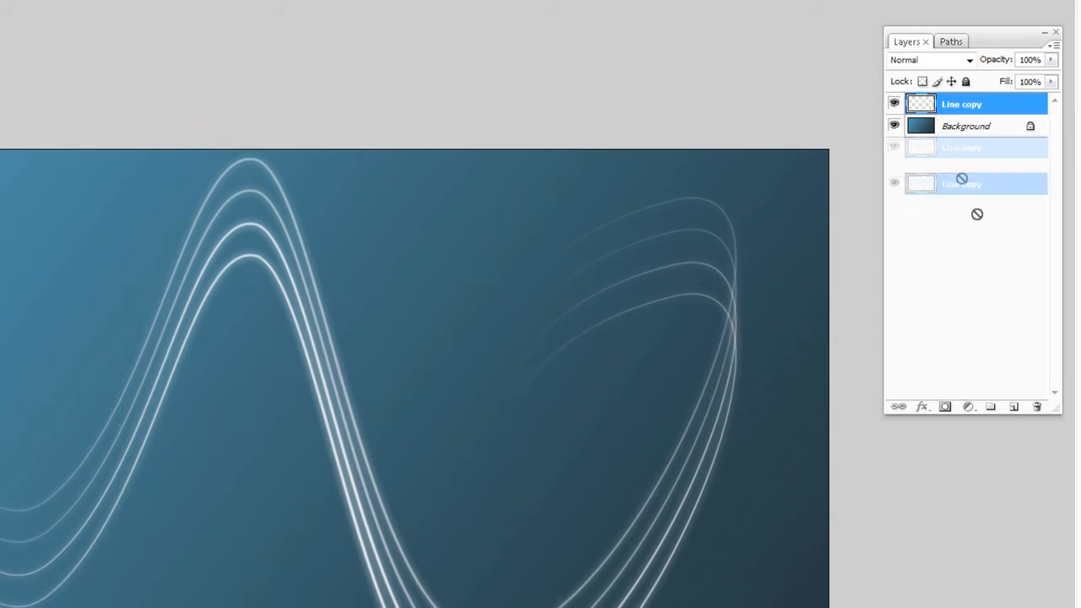
{"action": "left_click", "coordinate": [1013, 406]}
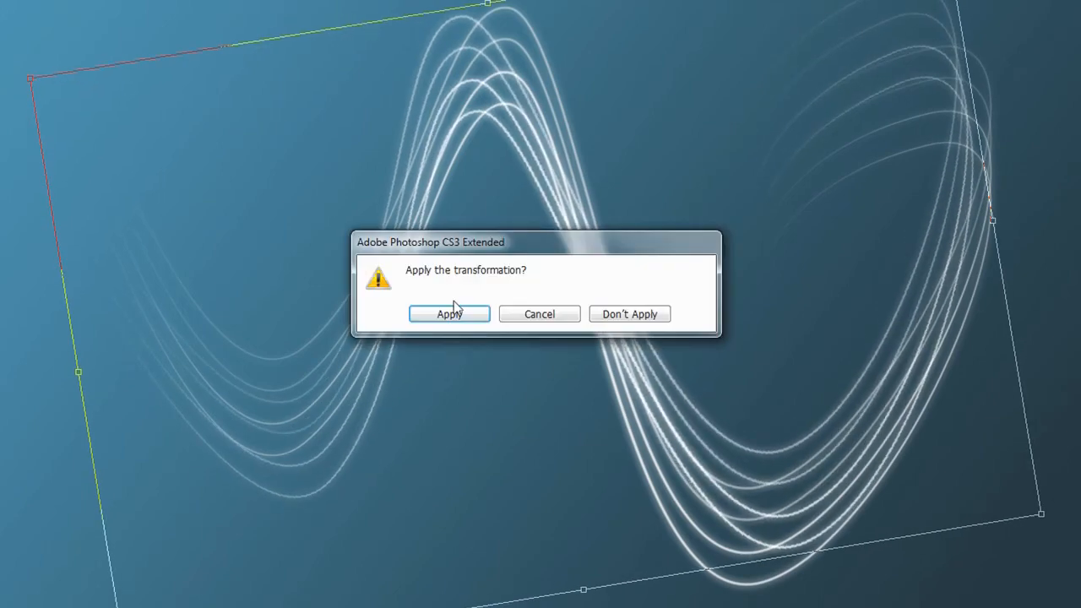
Apply the rotation on Line copy 2 and set its blend mode to Overlay
{"action": "left_click", "coordinate": [450, 313]}
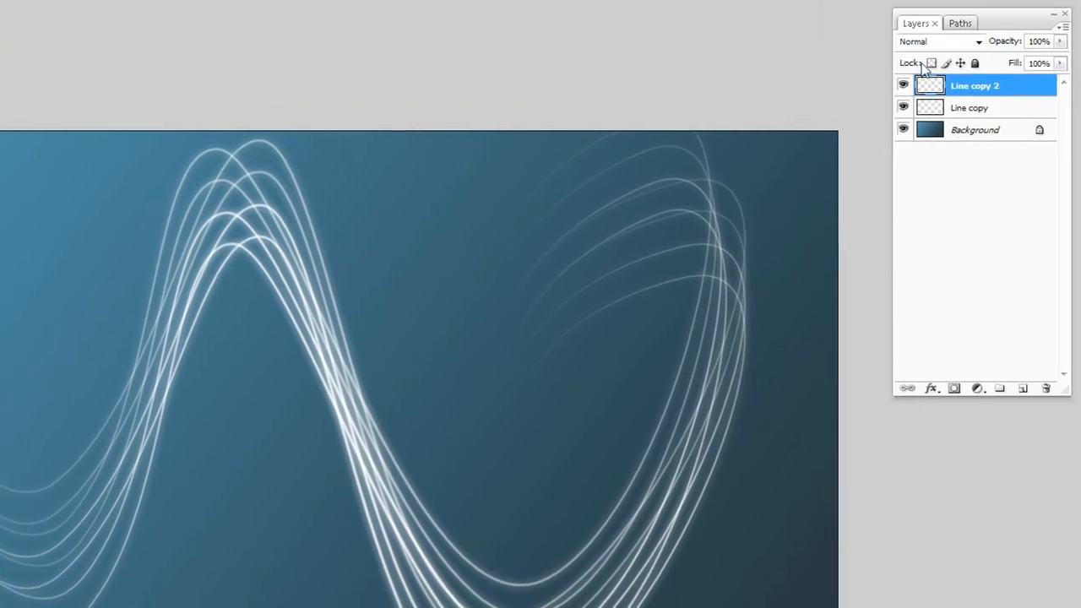
{"action": "left_click", "coordinate": [937, 42]}
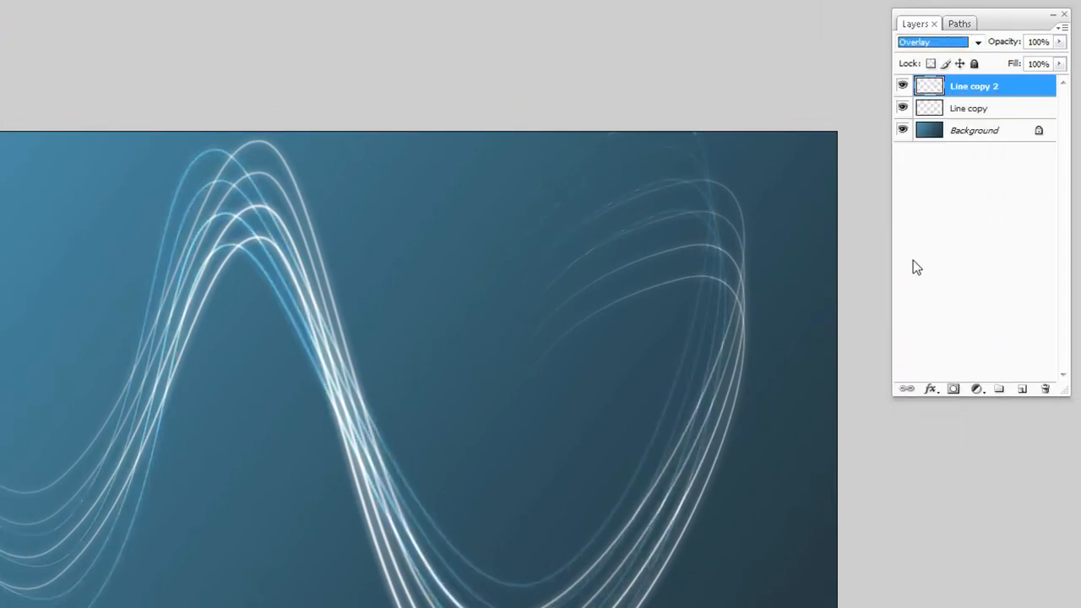
{"action": "mouse_move", "coordinate": [914, 260]}
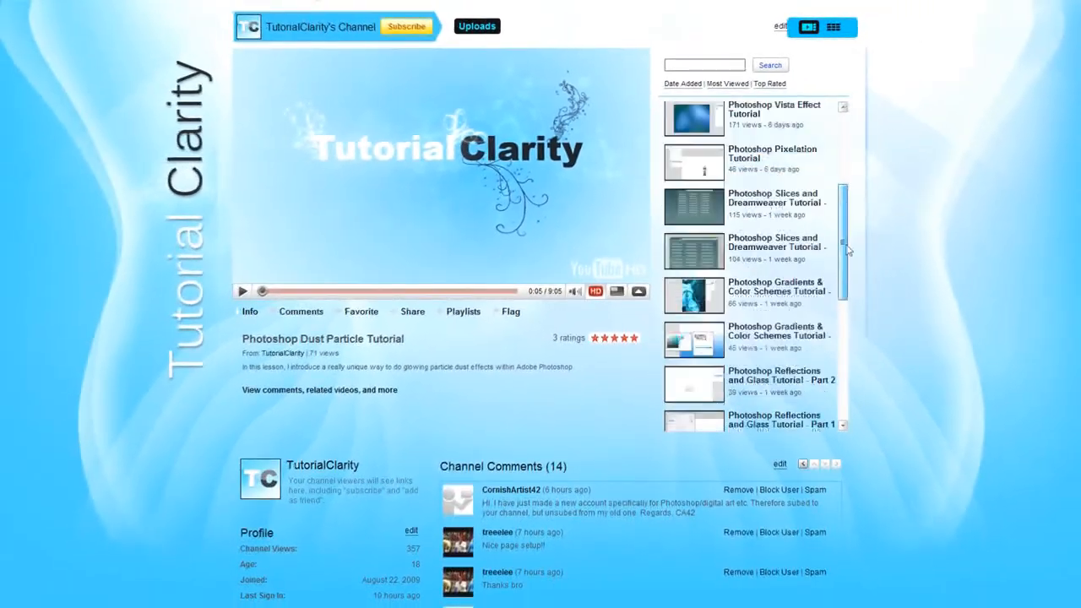
Scroll down and back up through the TutorialClarity channel's uploads list
{"action": "scroll", "scroll_direction": "down", "scroll_amount": 3}
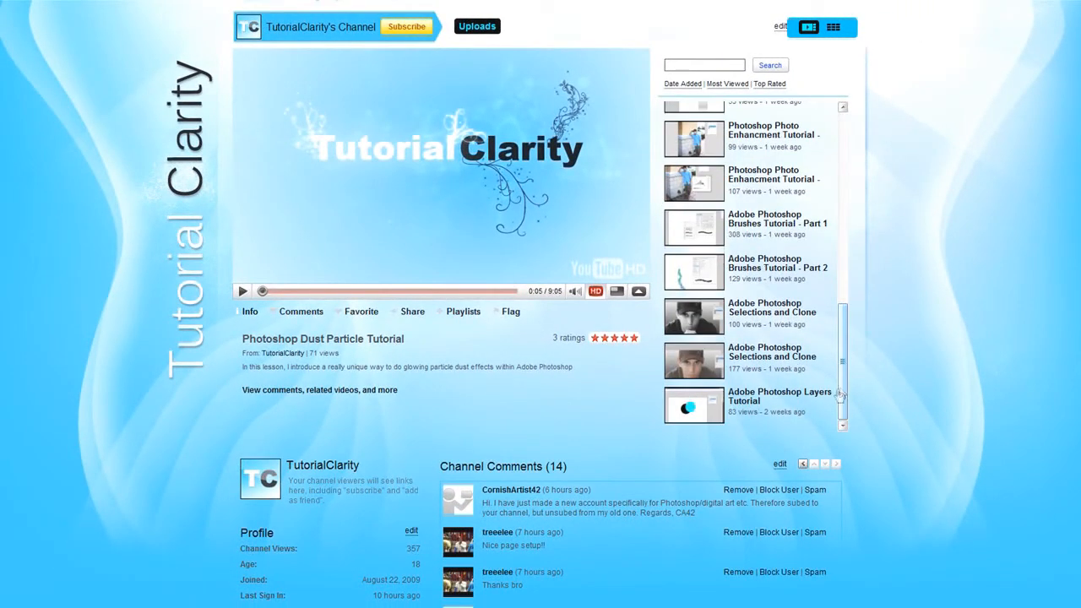
{"action": "scroll", "scroll_direction": "up", "scroll_amount": 3}
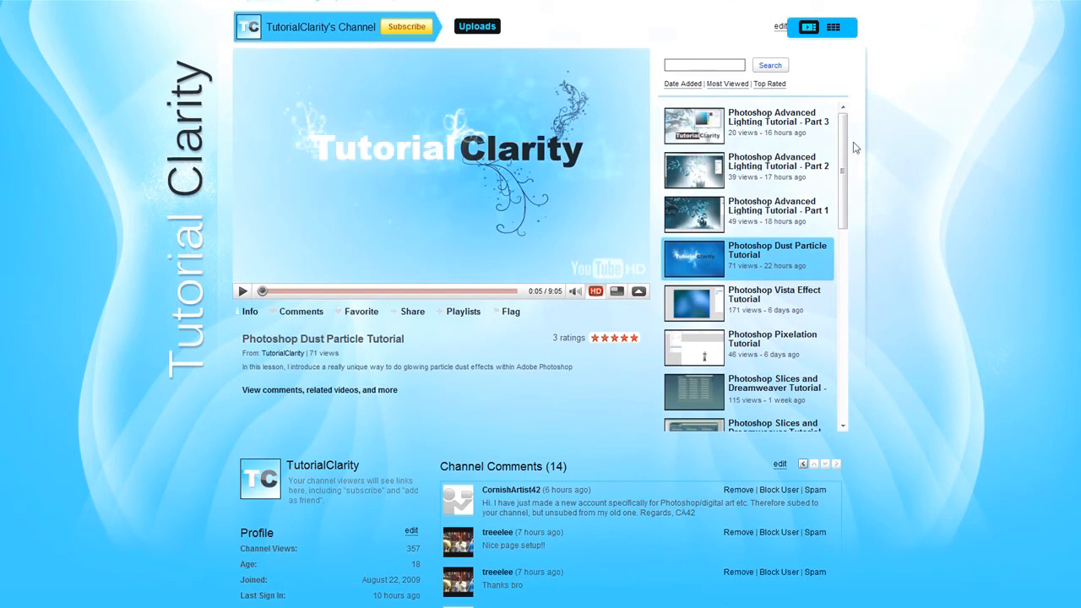
{"action": "mouse_move", "coordinate": [883, 146]}
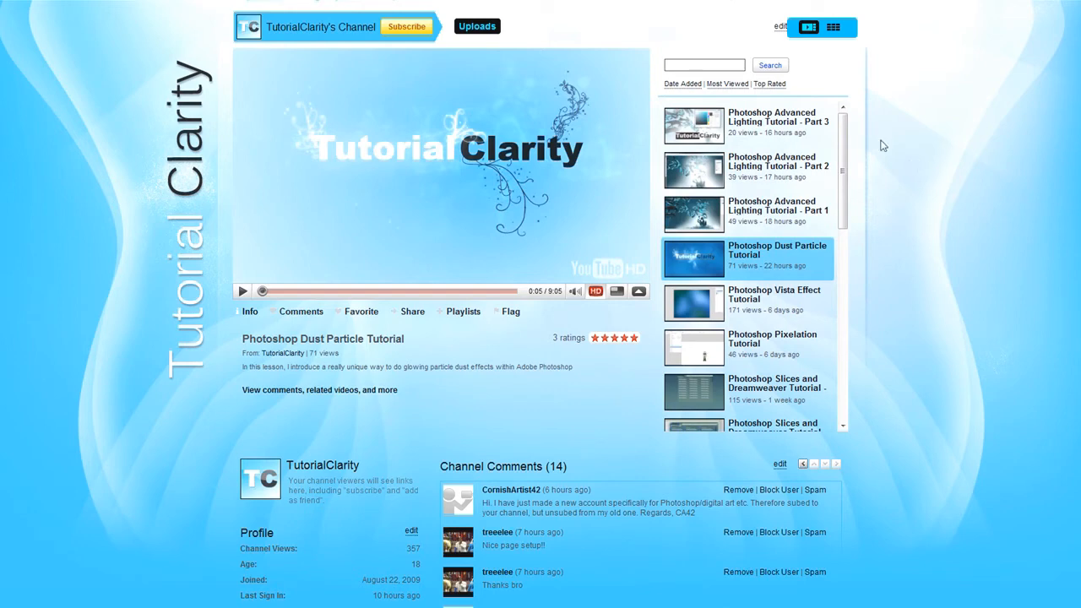
{"action": "mouse_move", "coordinate": [647, 46]}
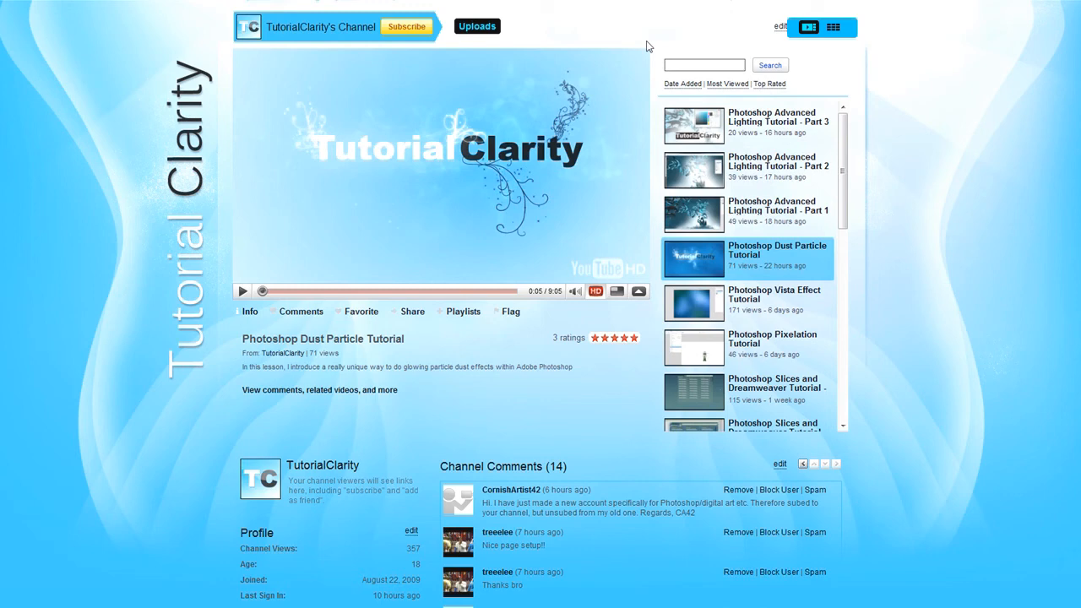
{"action": "mouse_move", "coordinate": [656, 40]}
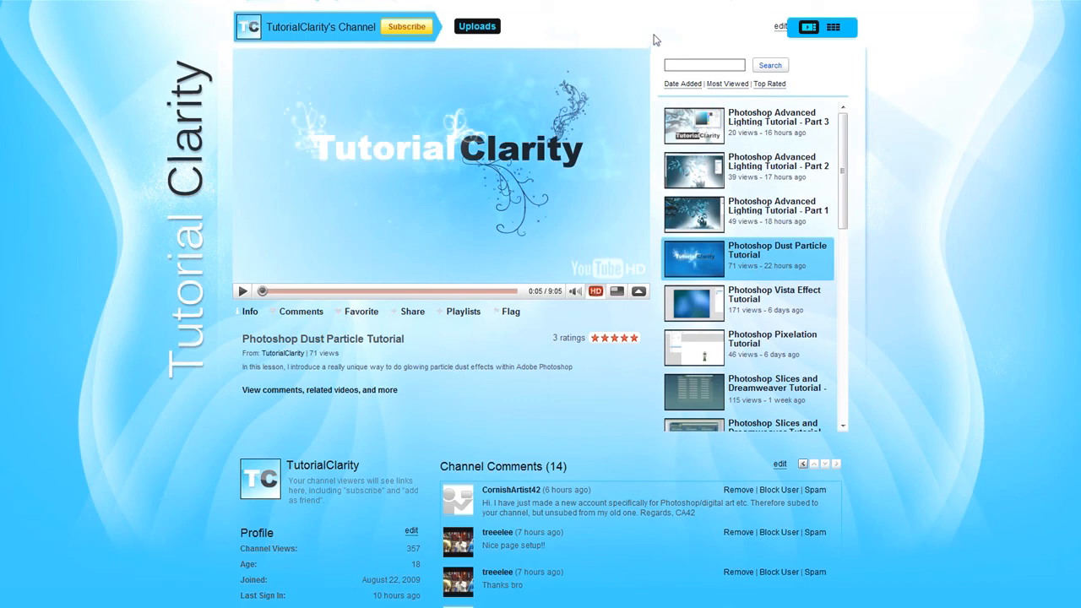
{"action": "mouse_move", "coordinate": [647, 36]}
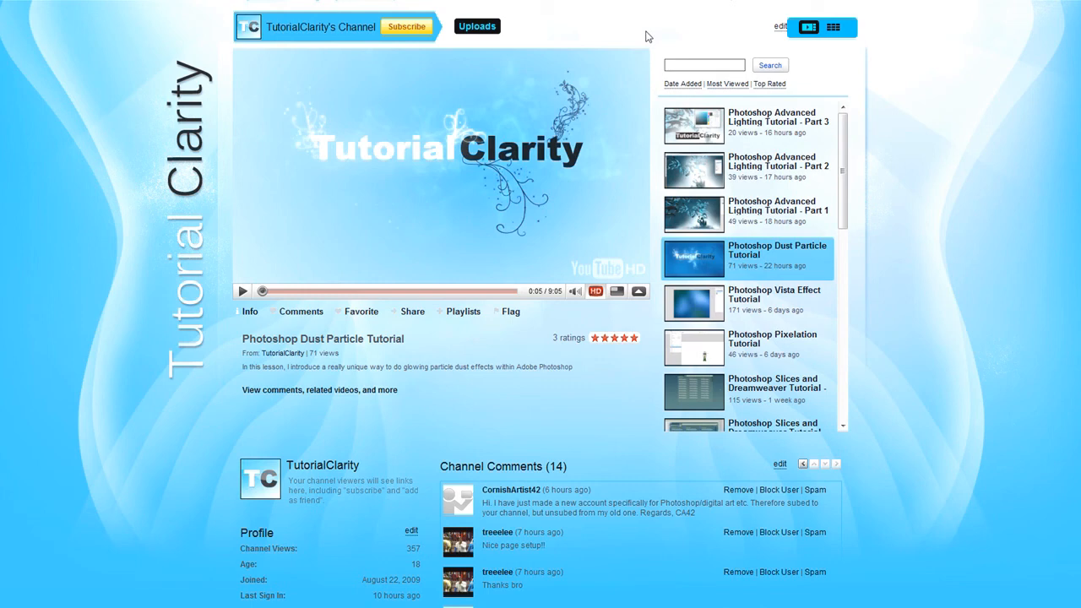